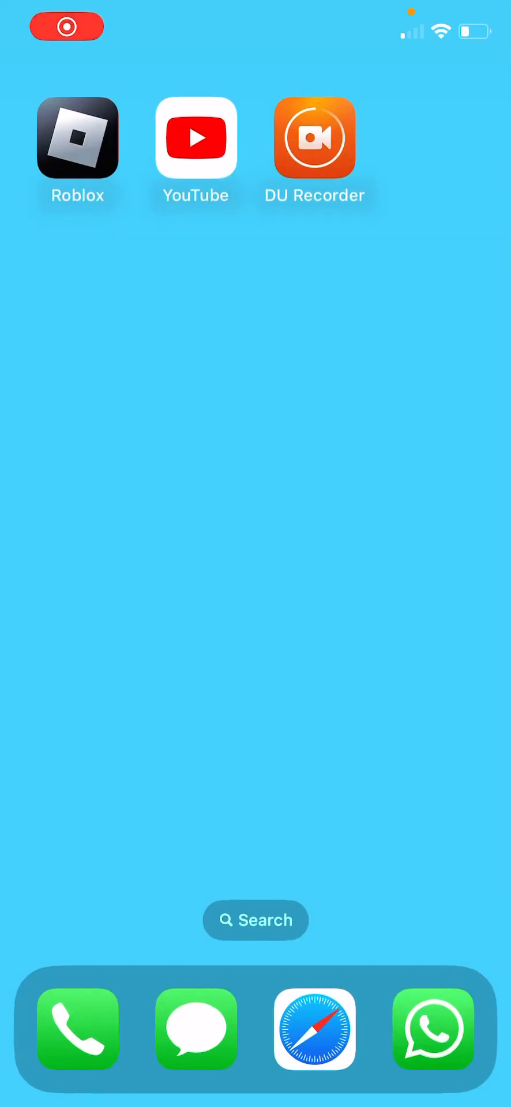
# - Launch Roblox from the iOS home screen to reach the BedWars lobby
pyautogui.click(77, 139)
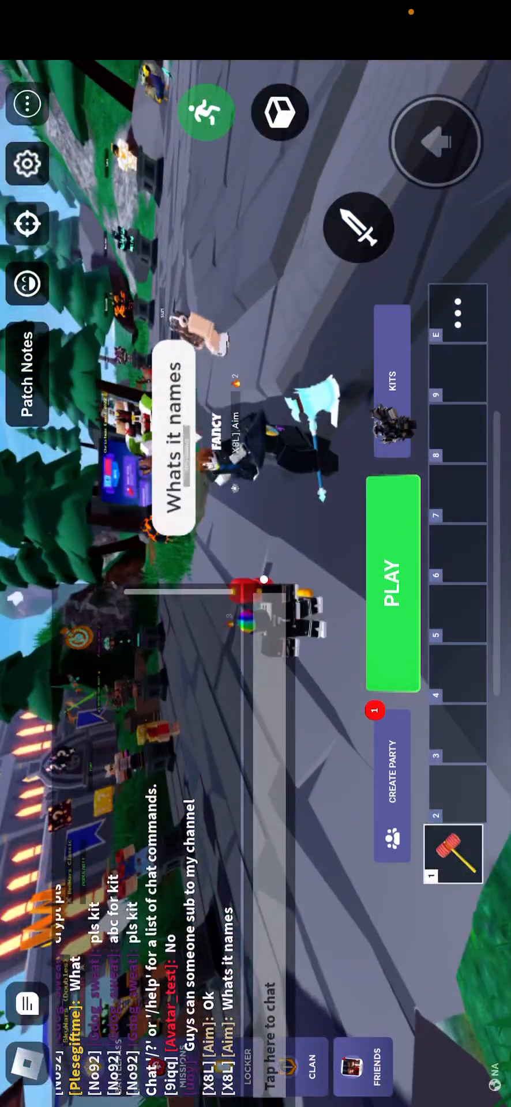
# - Queue for a SkyWars Doubles match from PLAY and return to the lobby
pyautogui.click(391, 582)
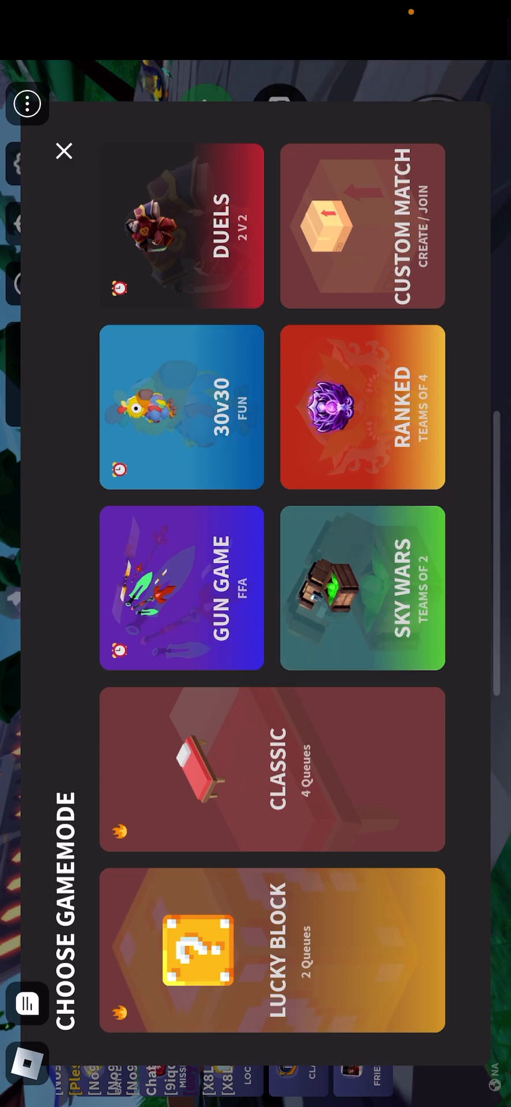
pyautogui.click(361, 588)
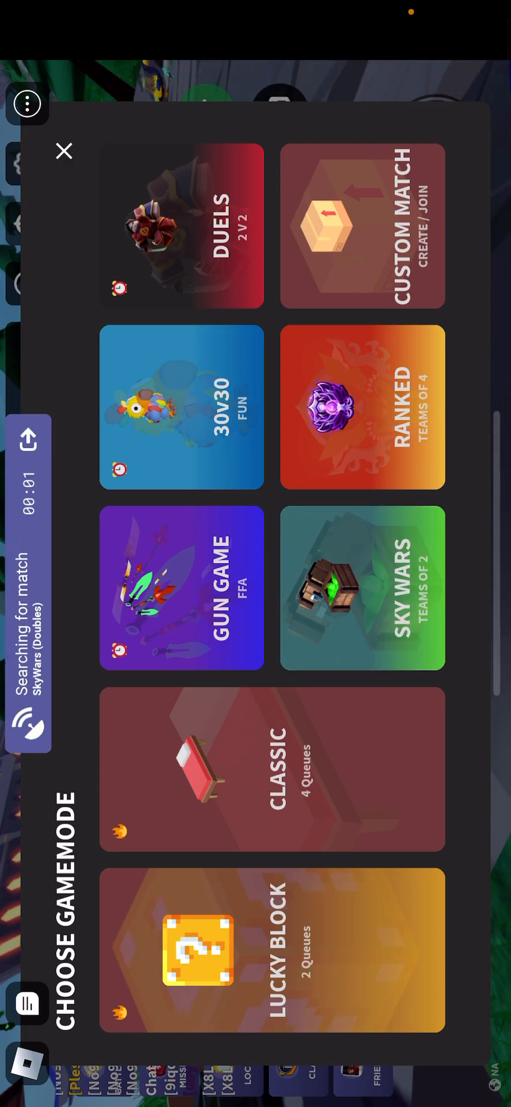
pyautogui.click(64, 151)
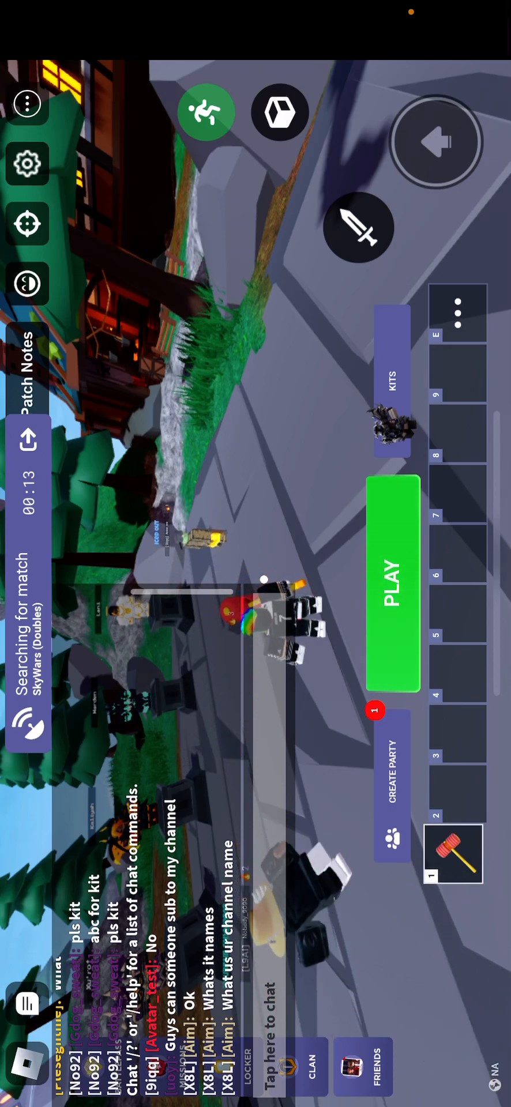
# - Post the reply 'Jimmy b' in the lobby chat
pyautogui.click(270, 1006)
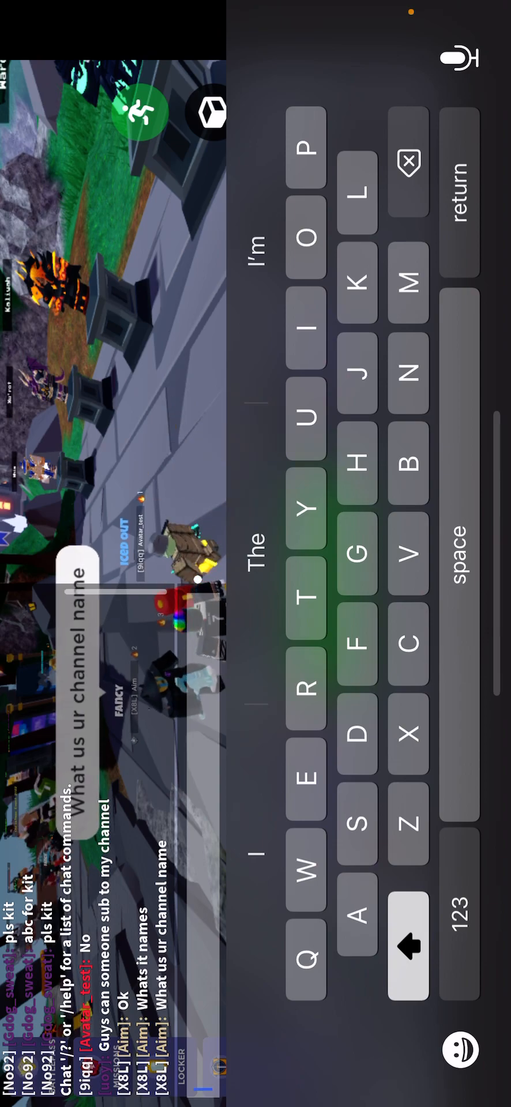
pyautogui.click(303, 513)
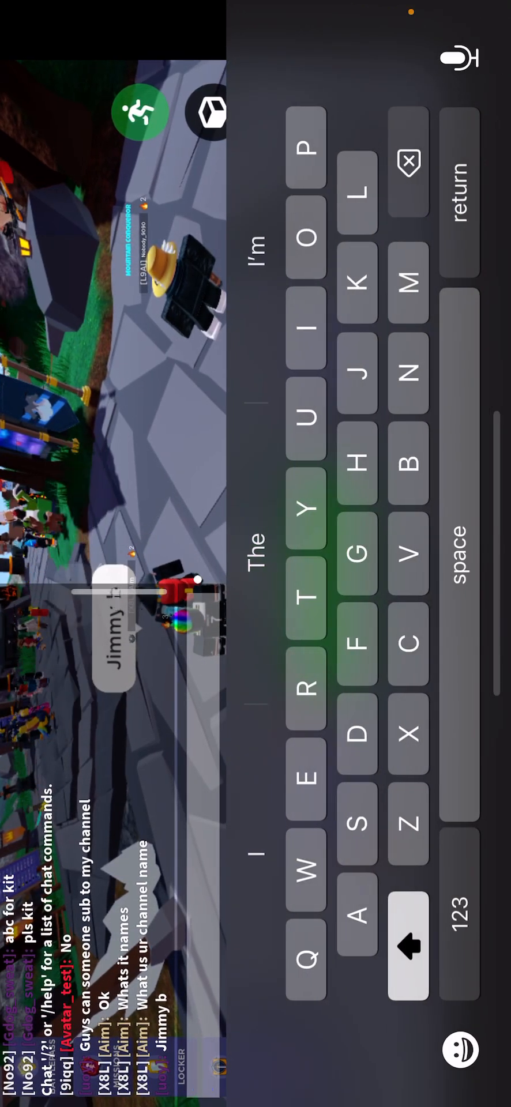
pyautogui.press('return')
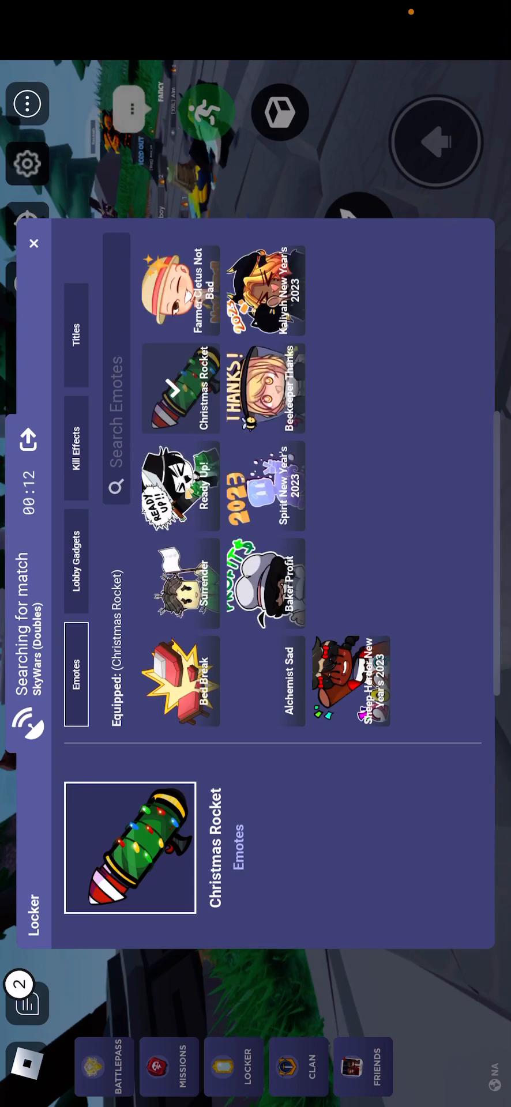
# - Close the Locker and return to the lobby to continue chatting
pyautogui.click(265, 487)
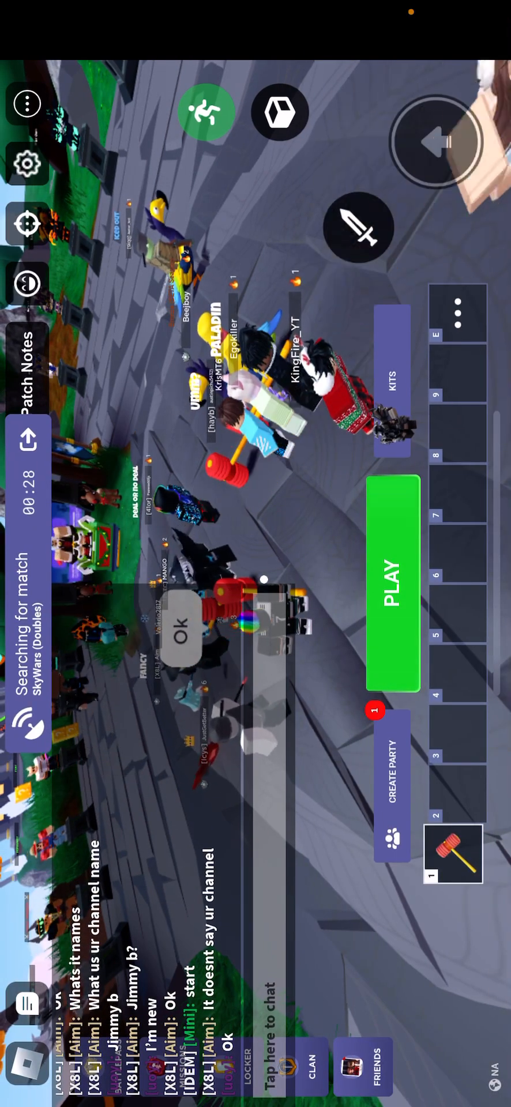
# - Hide the lobby chat and read through the latest Patch Notes while the match loads
pyautogui.click(268, 996)
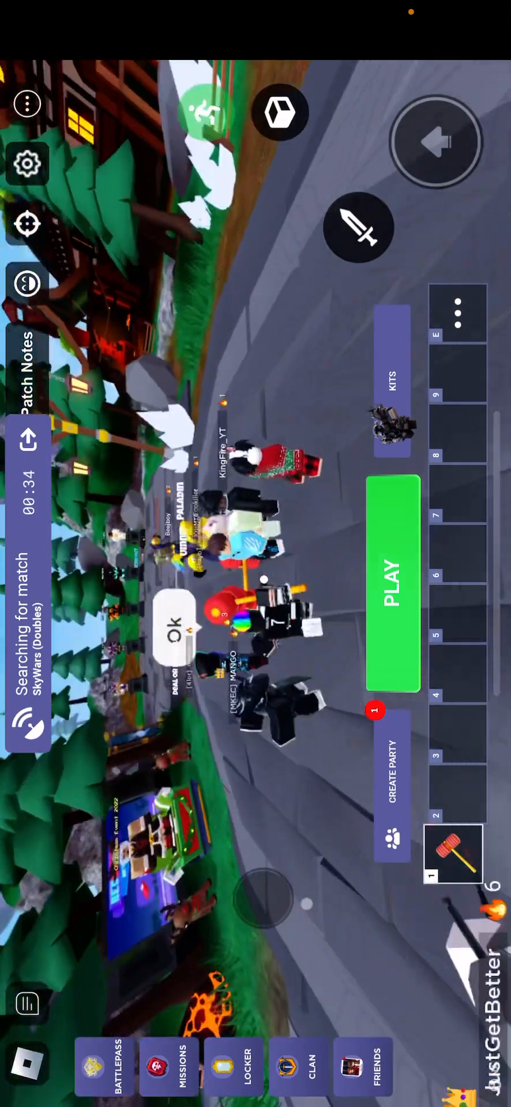
pyautogui.click(21, 383)
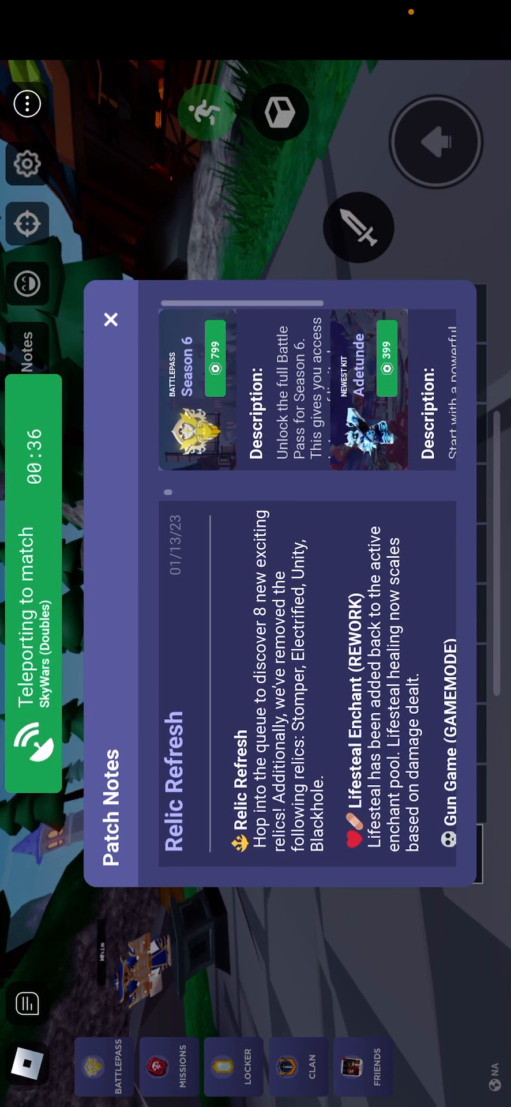
pyautogui.scroll(-3)
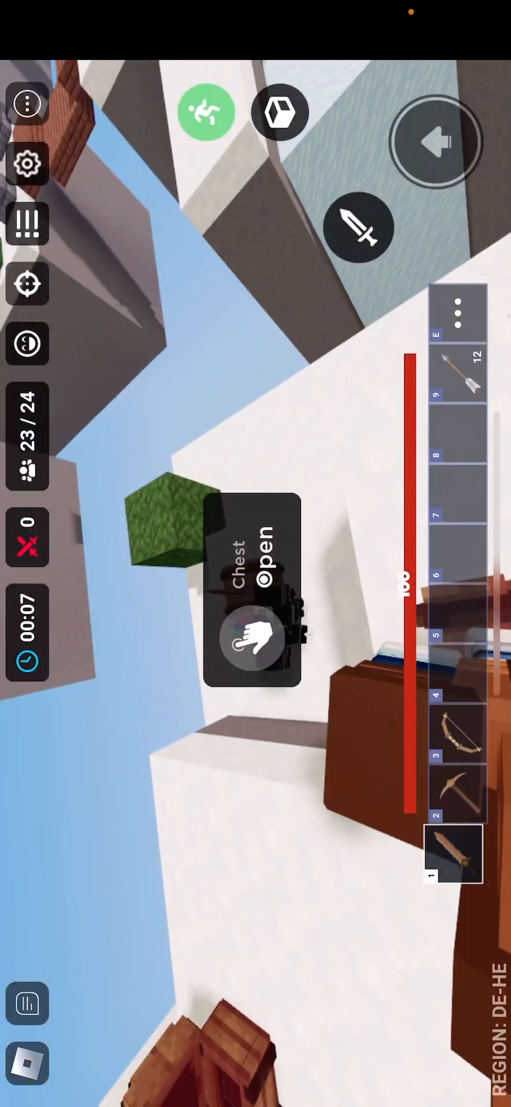
# - Walk up to the island chest and open it to reveal its loot
pyautogui.click(256, 641)
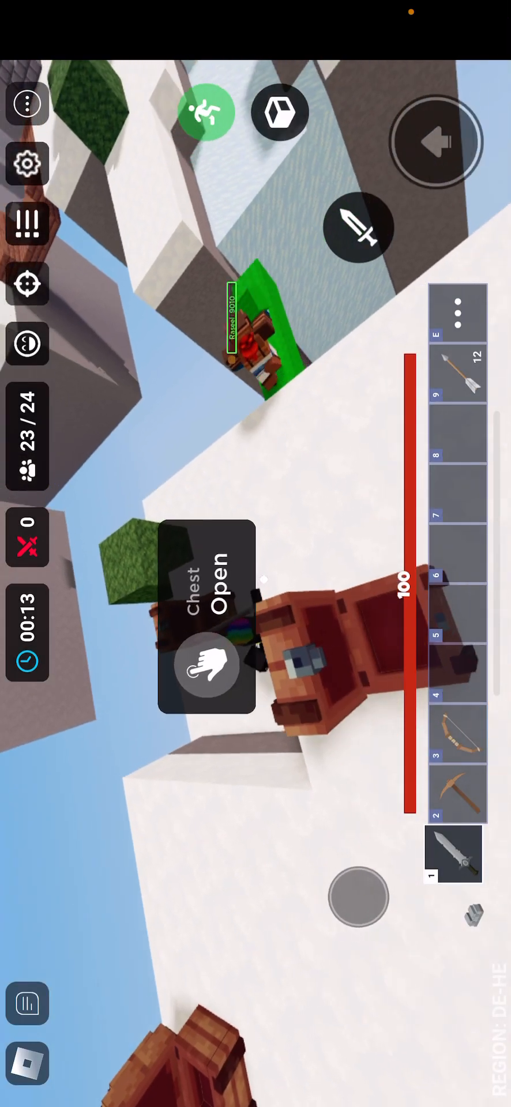
pyautogui.click(211, 664)
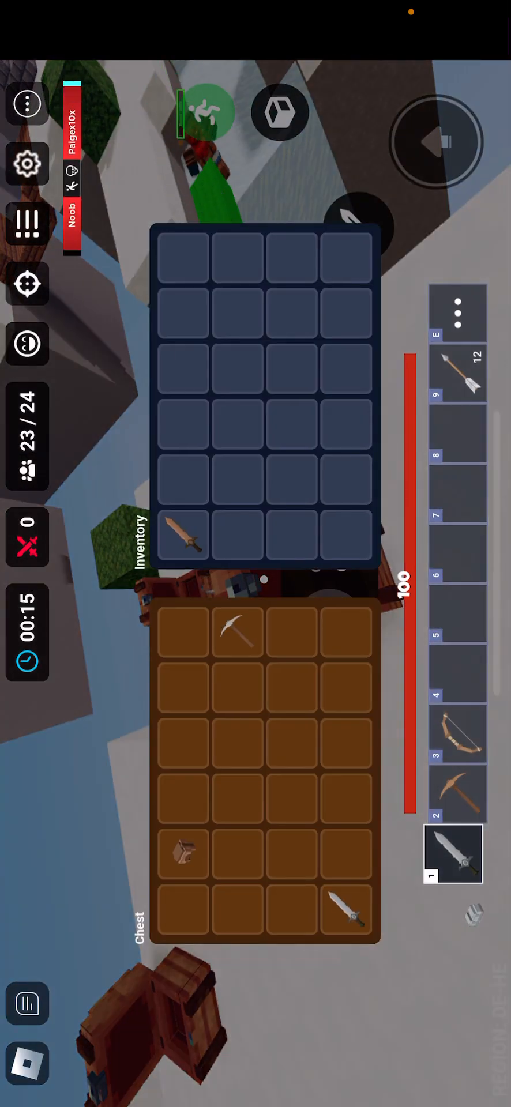